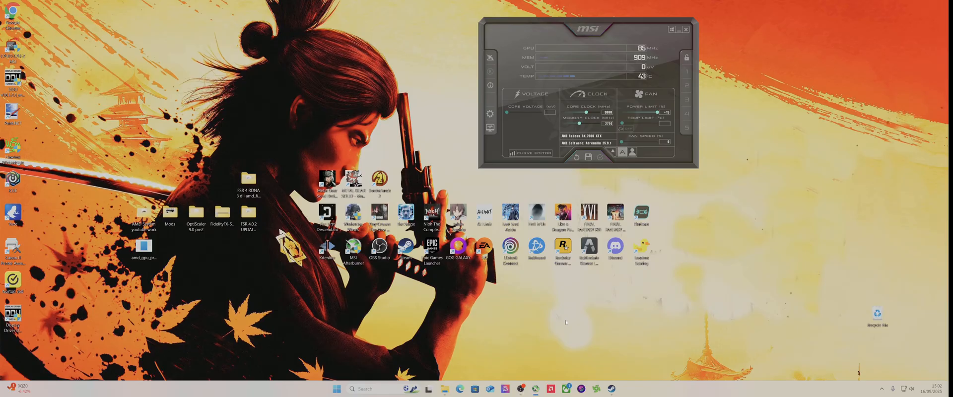
mouse_move(452, 333)
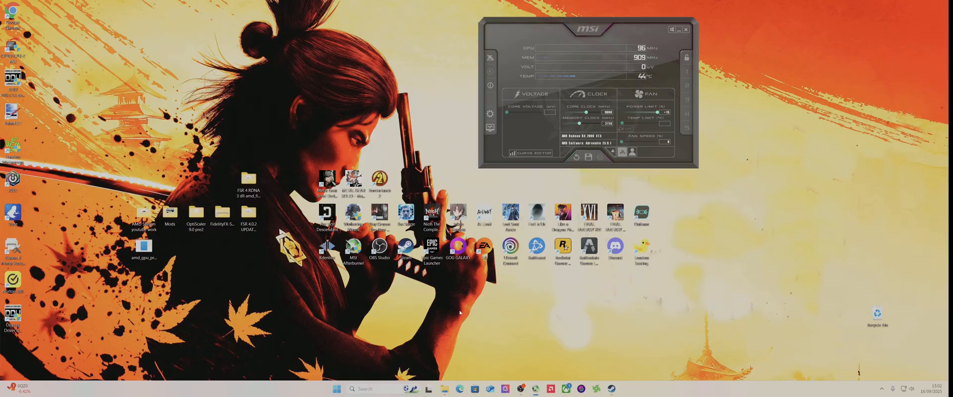
mouse_move(497, 312)
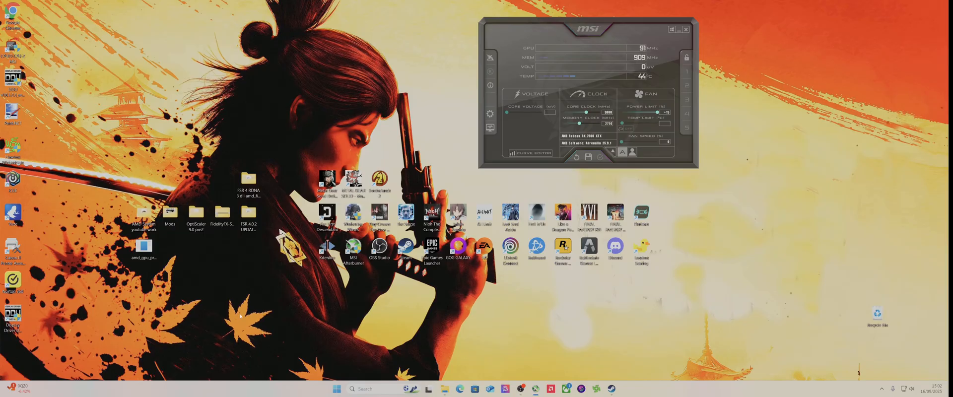
mouse_move(275, 309)
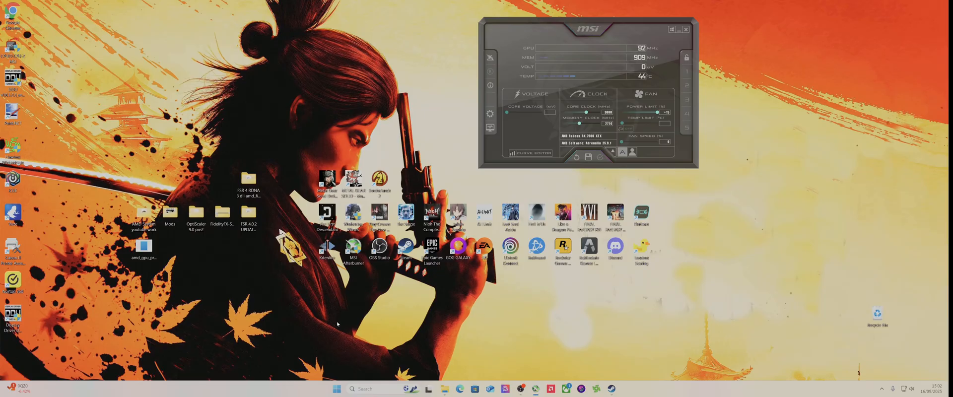
Reach Final Fantasy VII Rebirth's Properties from the Steam Library after viewing the FSR 4 DLL folder.
click(249, 217)
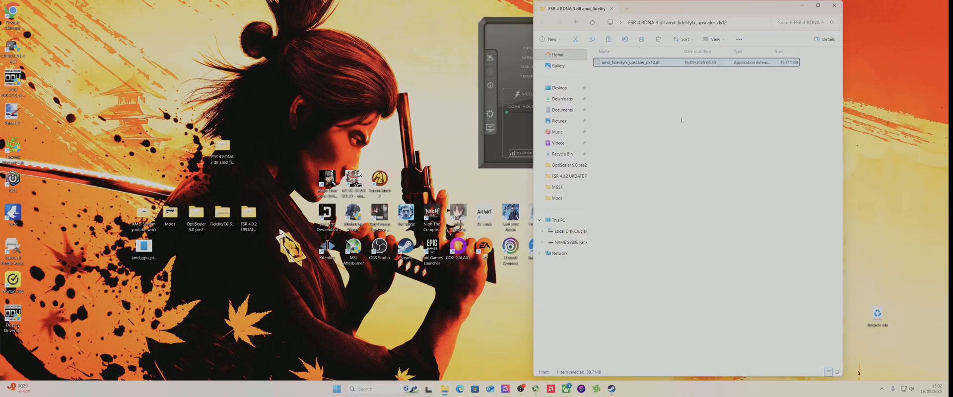
mouse_move(632, 62)
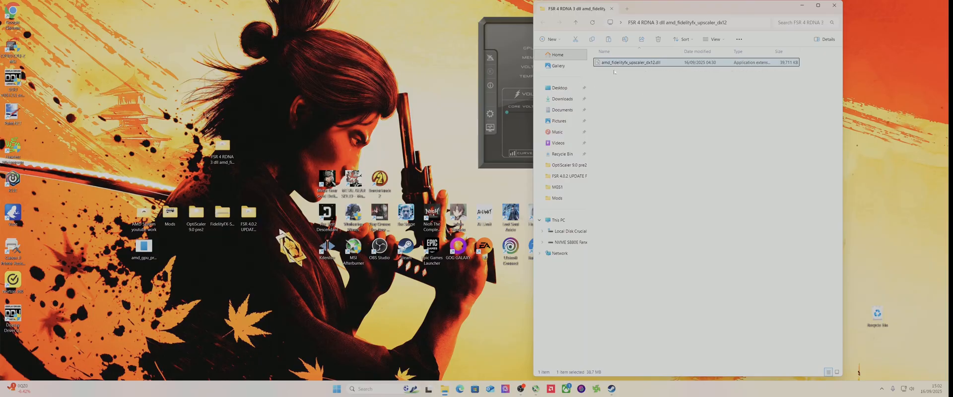
mouse_move(676, 113)
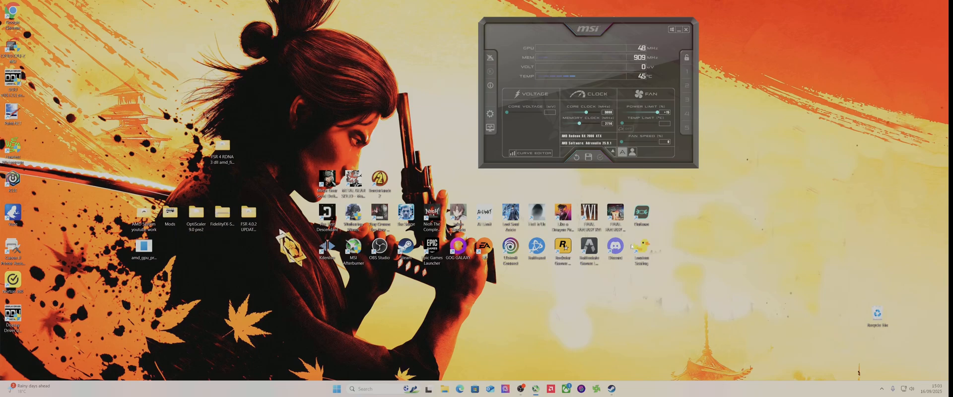
right_click(615, 212)
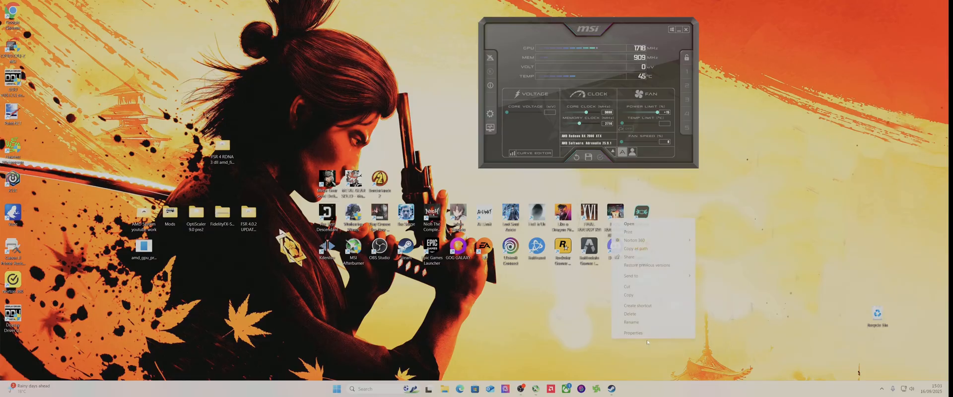
click(633, 332)
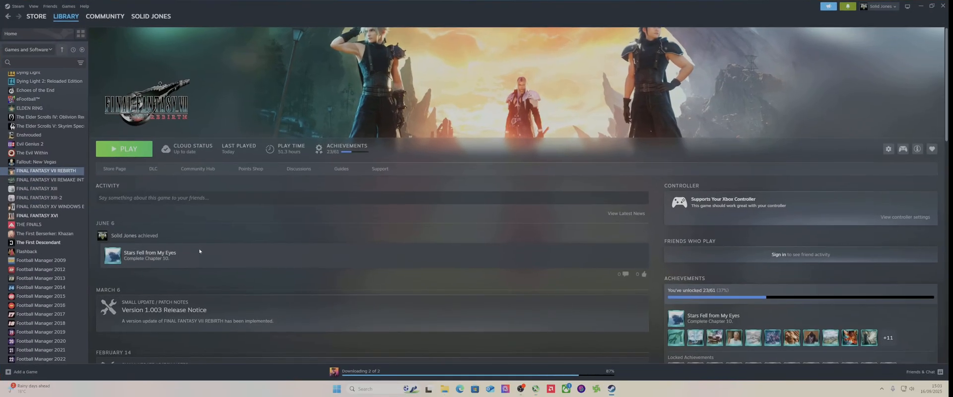
right_click(45, 171)
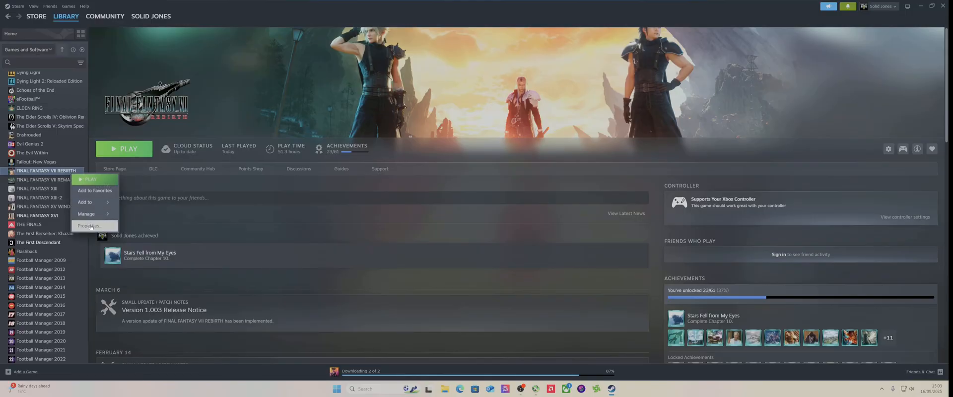
click(89, 225)
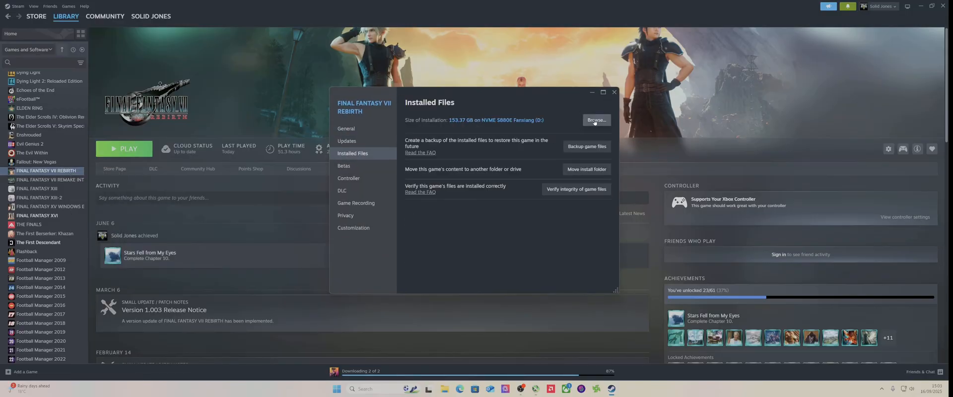
Browse the game's installed files and enter the Binaries\Win64 folder.
click(597, 120)
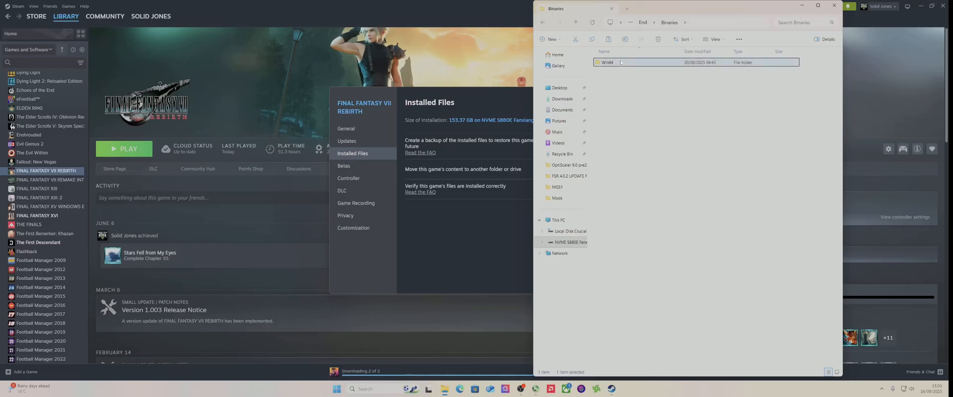
double_click(606, 61)
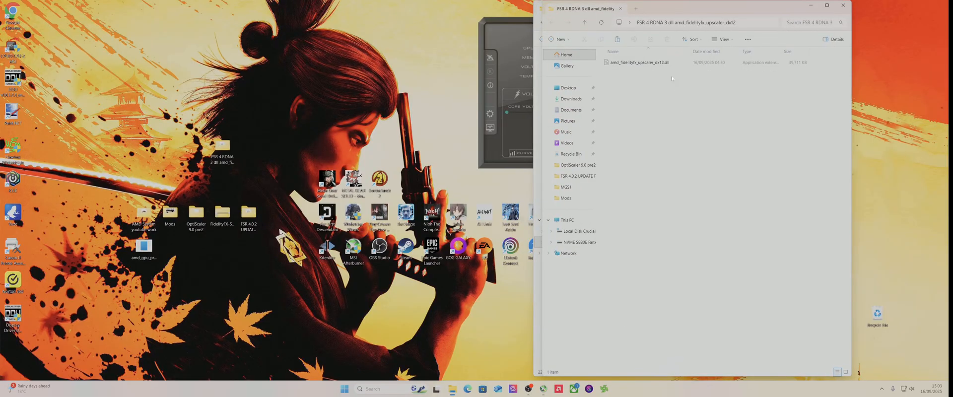
Copy amd_fidelityfx_upscaler_dx12.dll into Win64, replacing the original, and close Explorer.
click(220, 148)
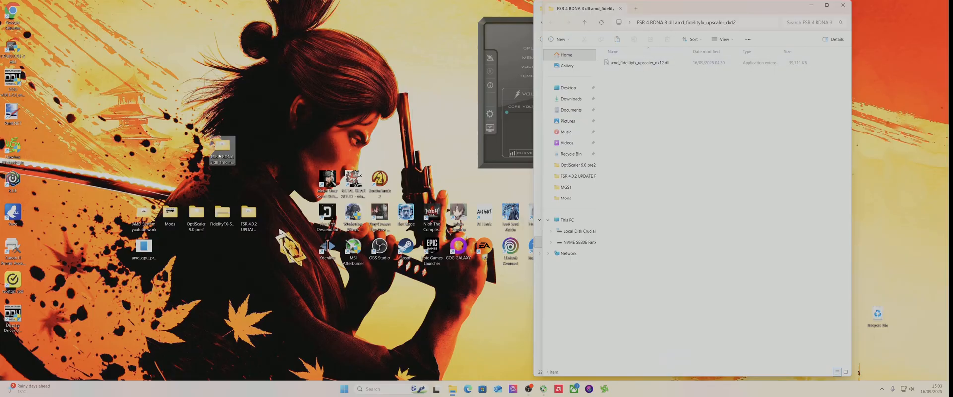
click(240, 154)
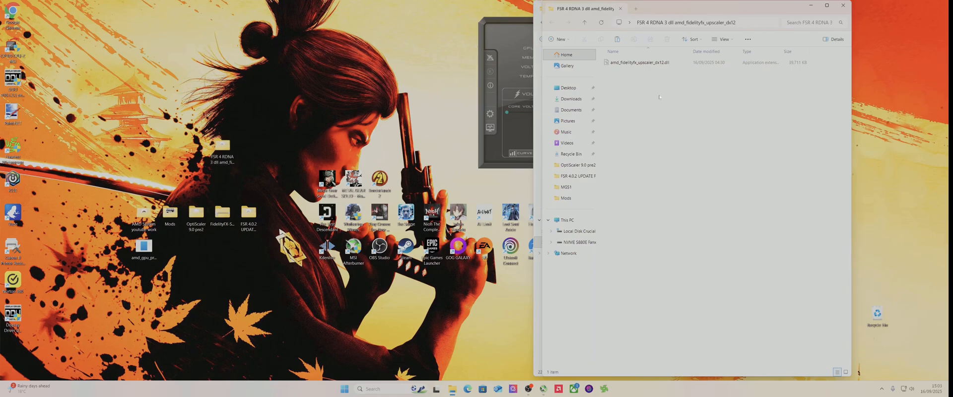
click(638, 62)
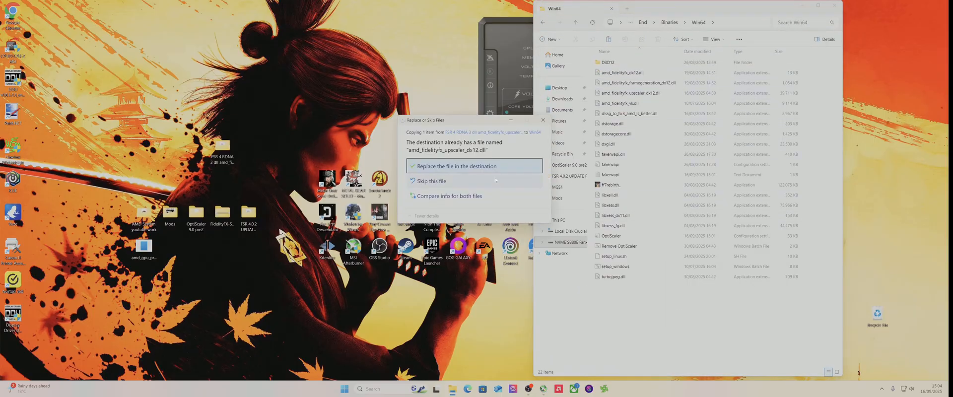
click(454, 166)
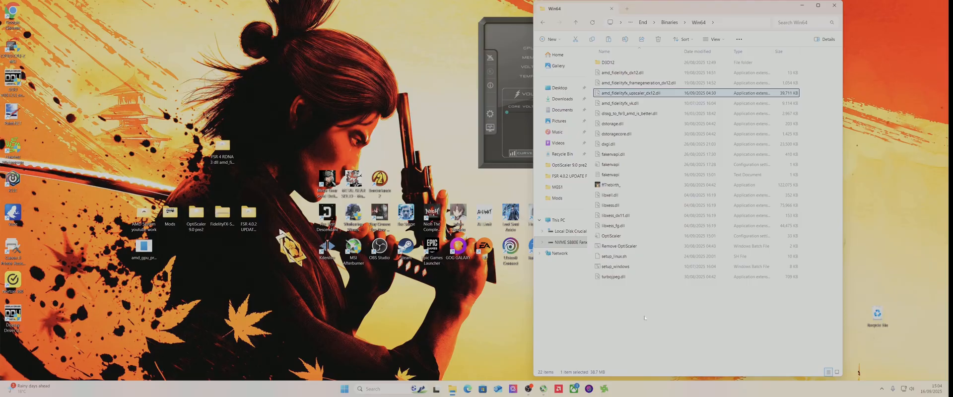
mouse_move(626, 93)
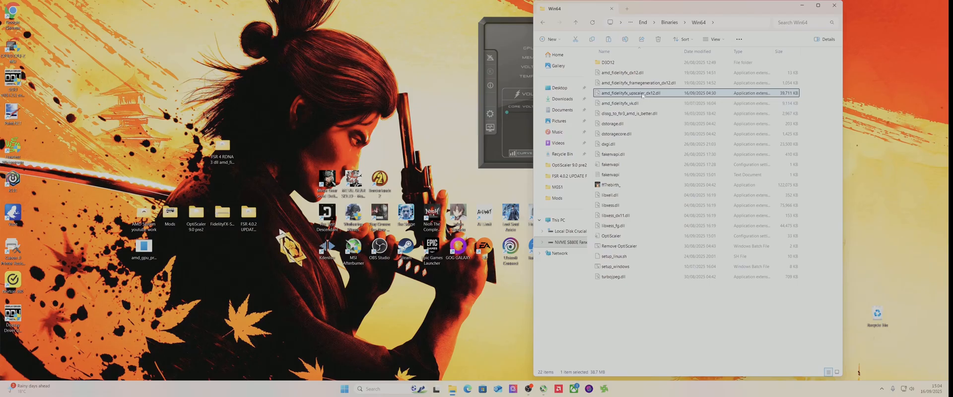
mouse_move(903, 17)
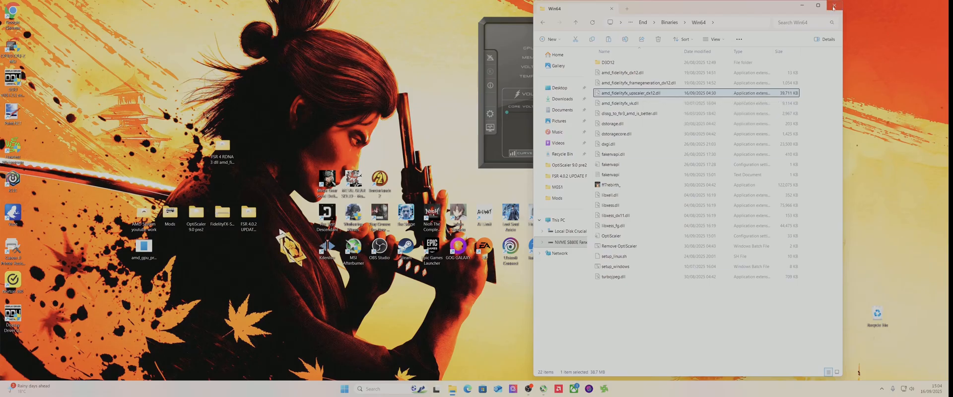
click(833, 5)
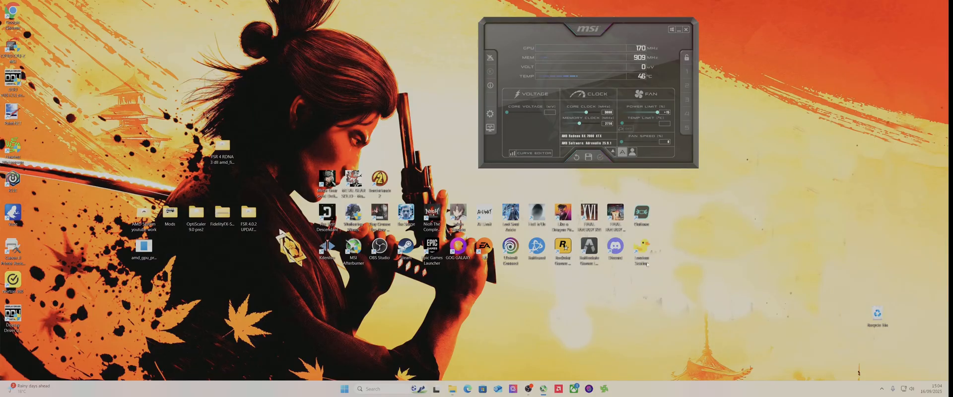
Review the FSR 4.0.2 UPDATE FILES folder against the RDNA 3 DLL folder, then launch the game from Steam.
click(248, 215)
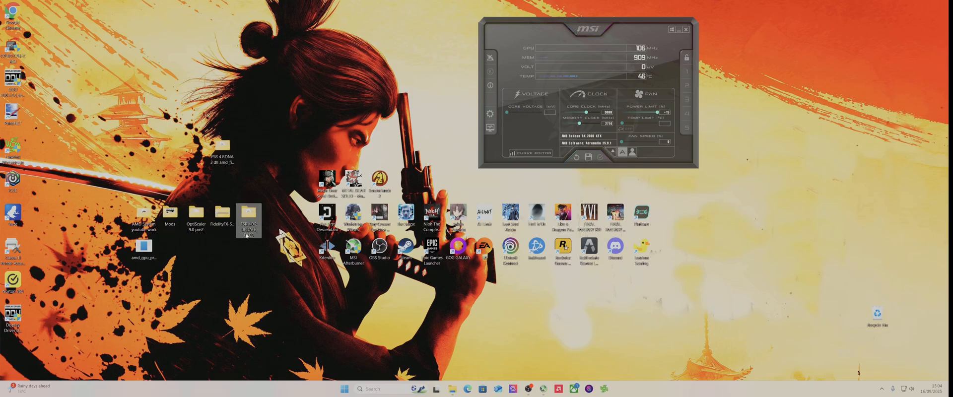
double_click(248, 212)
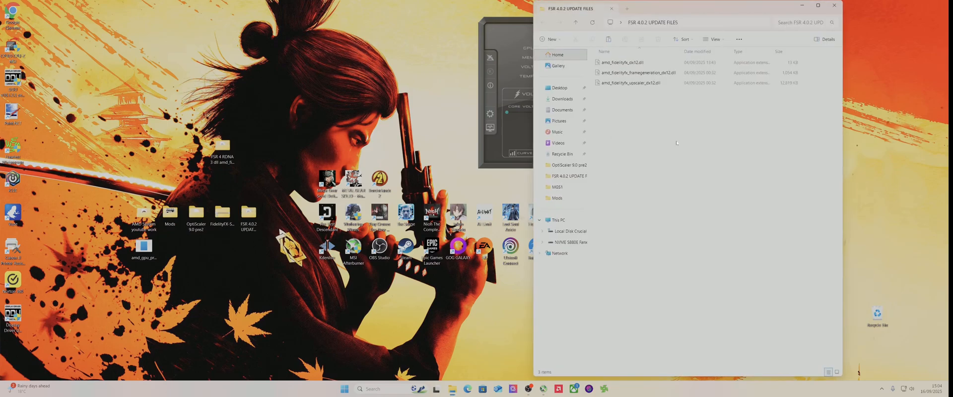
mouse_move(651, 132)
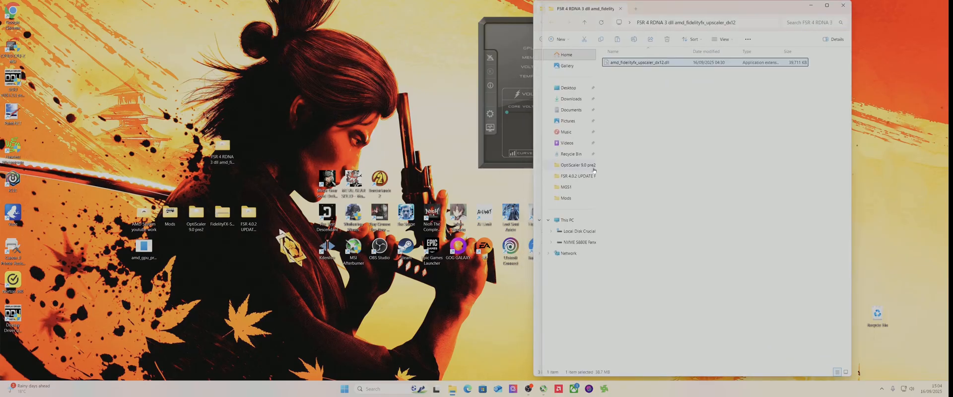
right_click(638, 61)
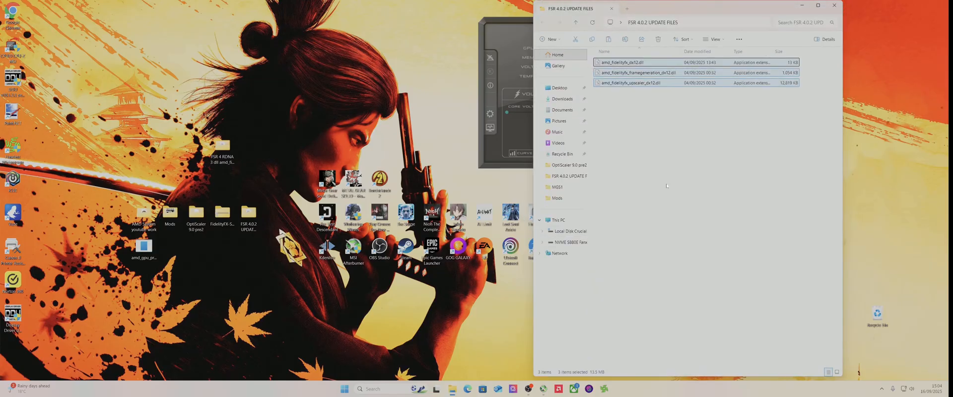
click(642, 183)
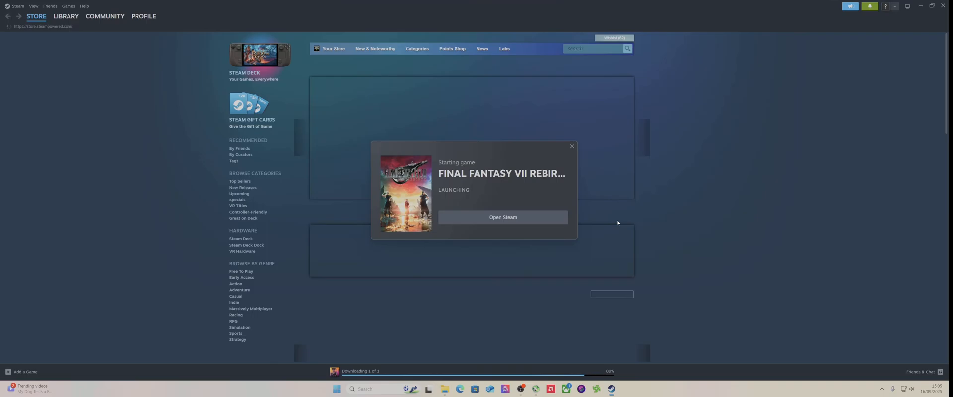
In Options > Audio & Vibration, lower Master, Music and SFX volume to 2 and Speech to 7.
click(502, 218)
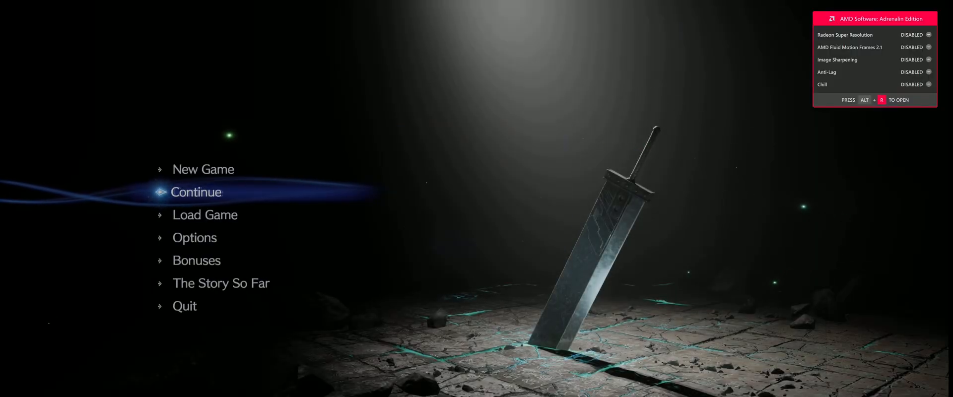
click(194, 237)
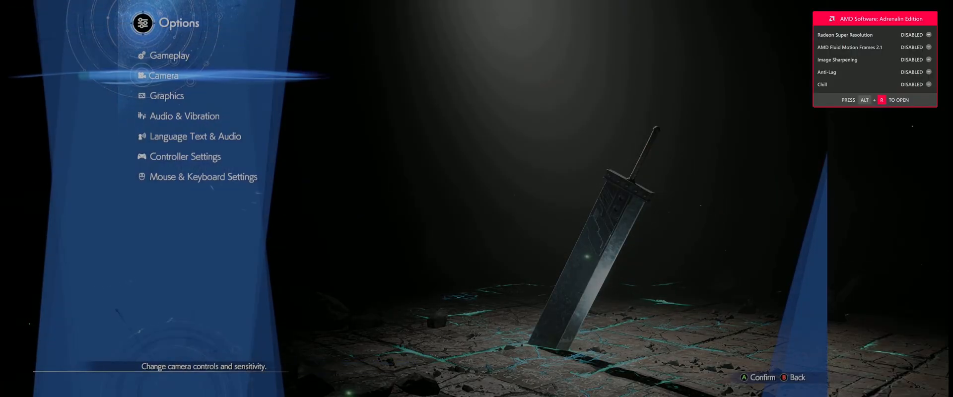
click(185, 116)
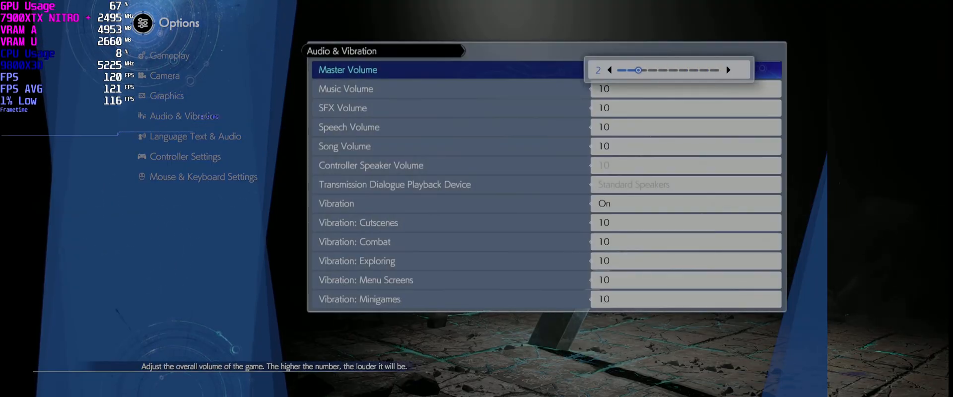
key(down)
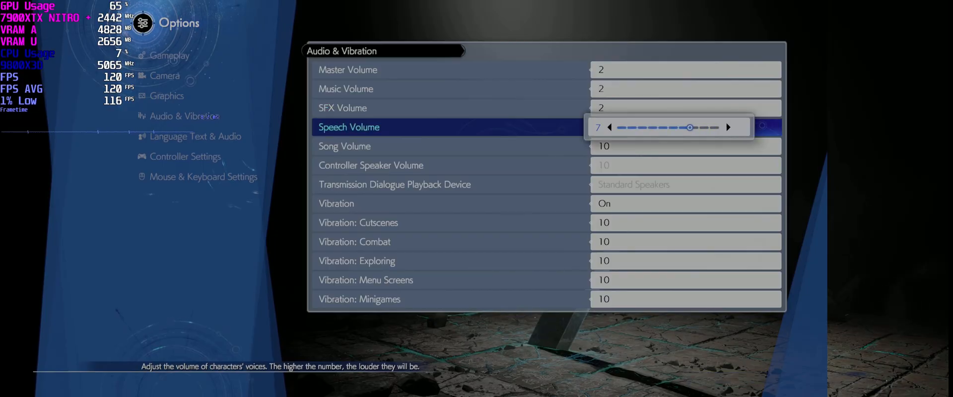
key(Down)
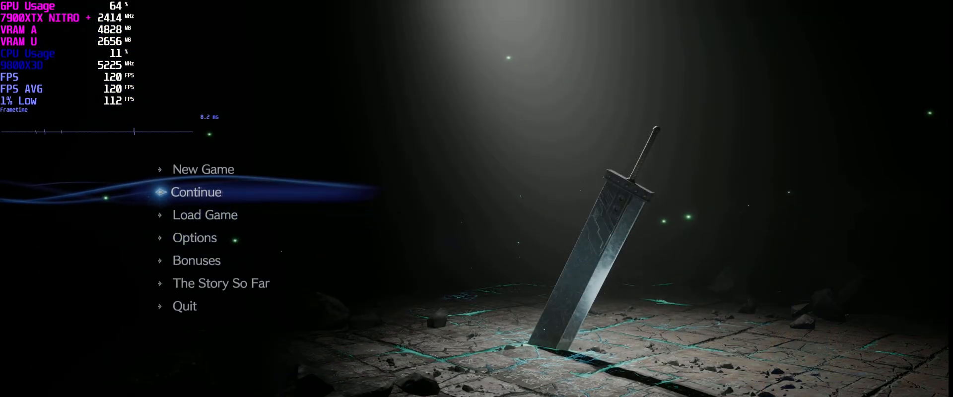
Continue from the last save, play briefly, then quit the game back to the Steam store.
click(195, 191)
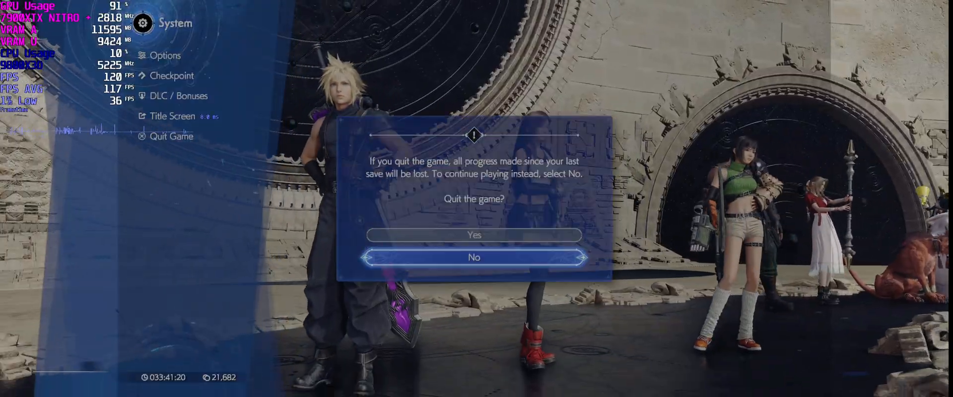
click(473, 235)
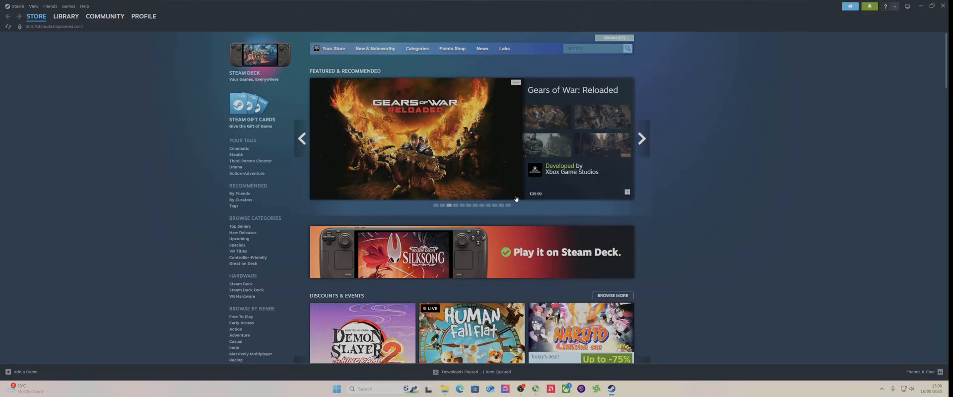